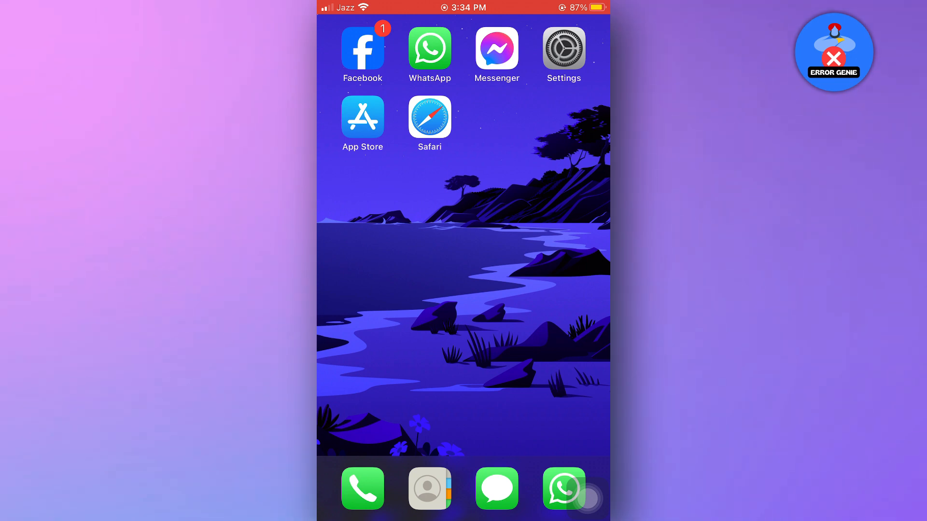
Go from Settings through the Apple ID account to its iCloud page
click(562, 48)
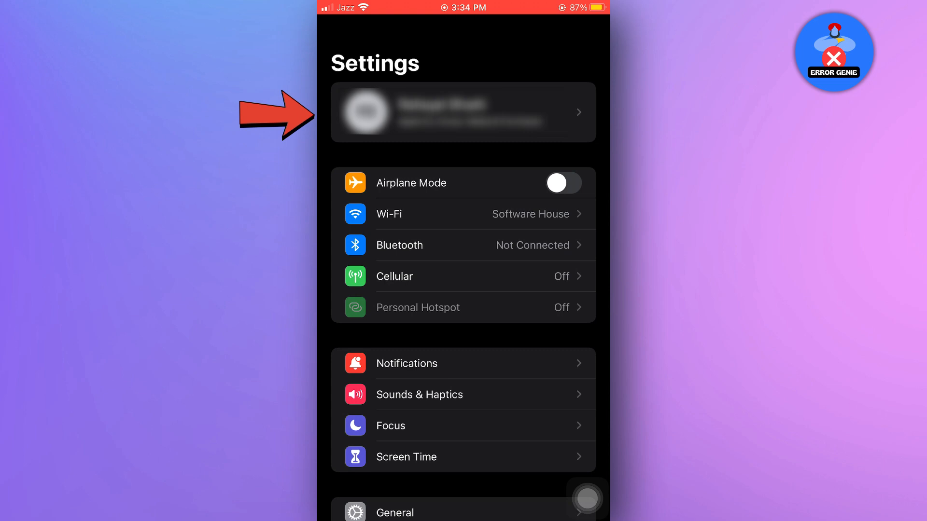
click(463, 111)
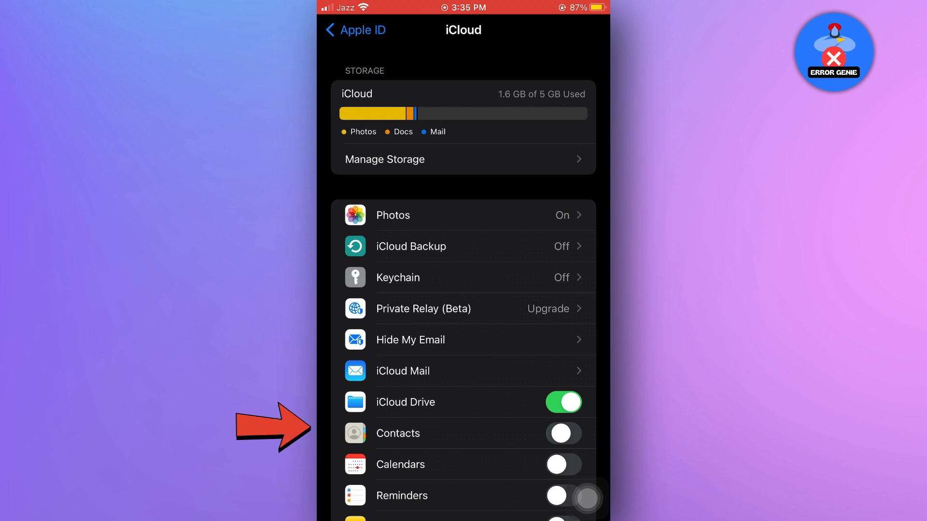
Switch on iCloud Contacts sync and merge the existing local contacts
click(562, 434)
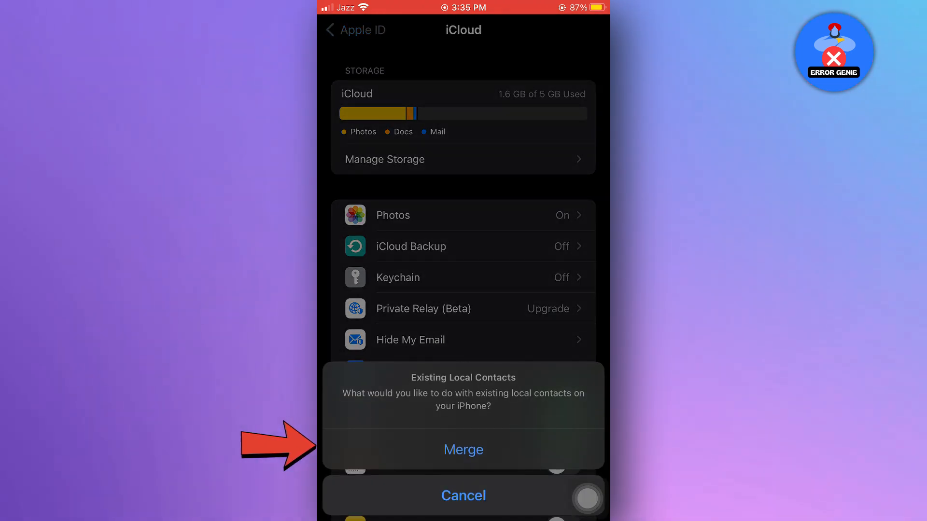
click(463, 449)
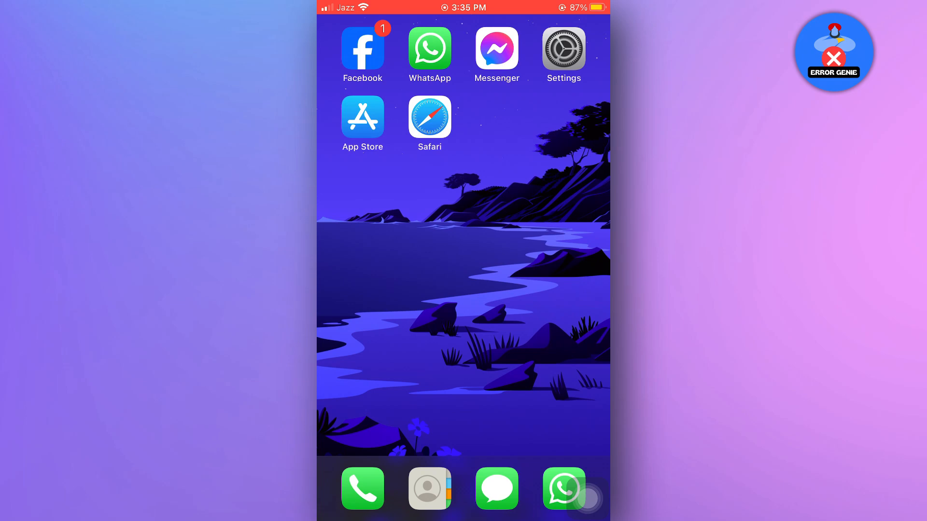
click(429, 116)
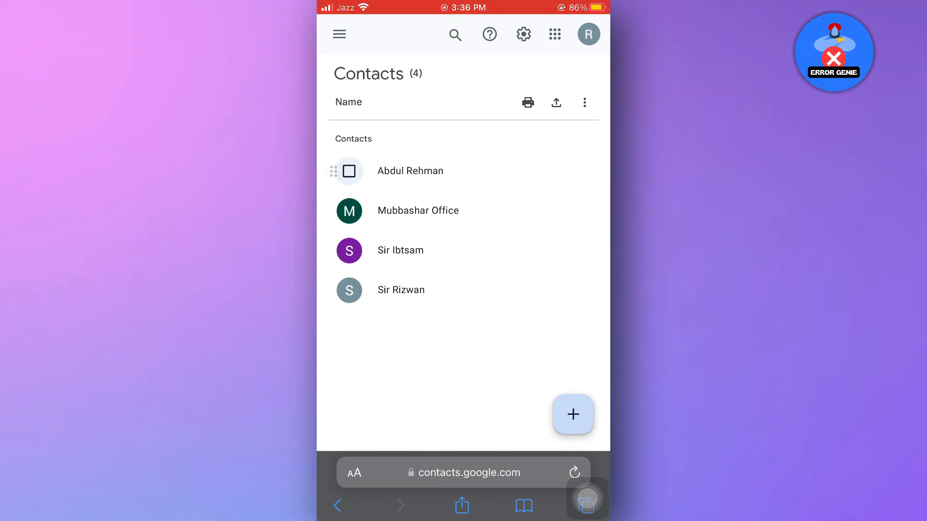
click(349, 170)
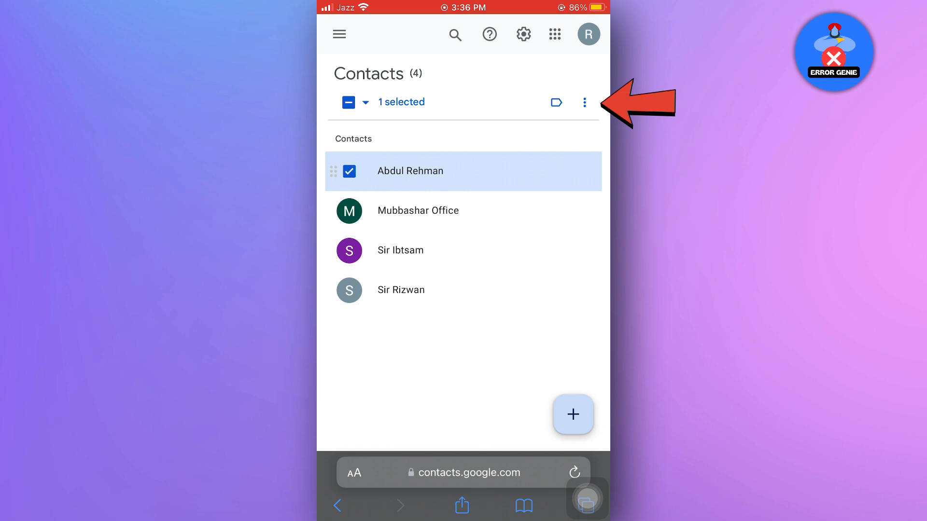
click(585, 103)
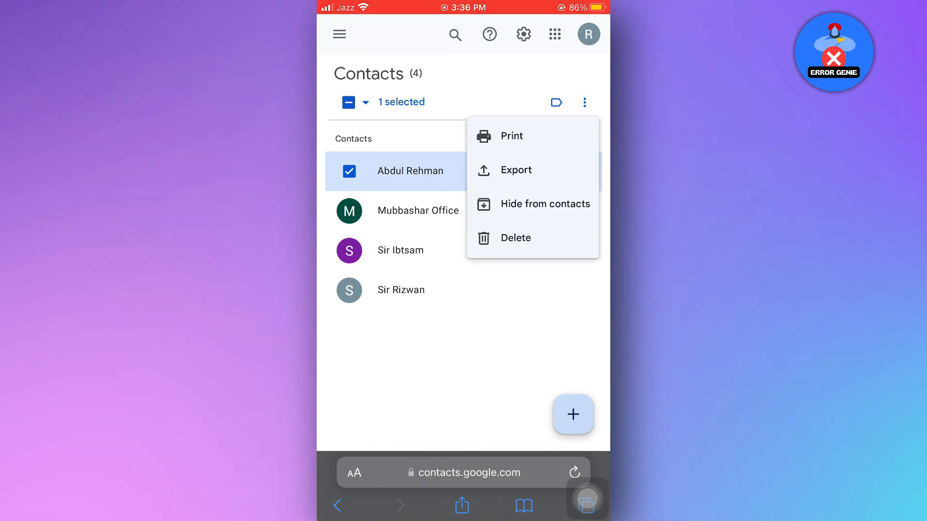
click(515, 171)
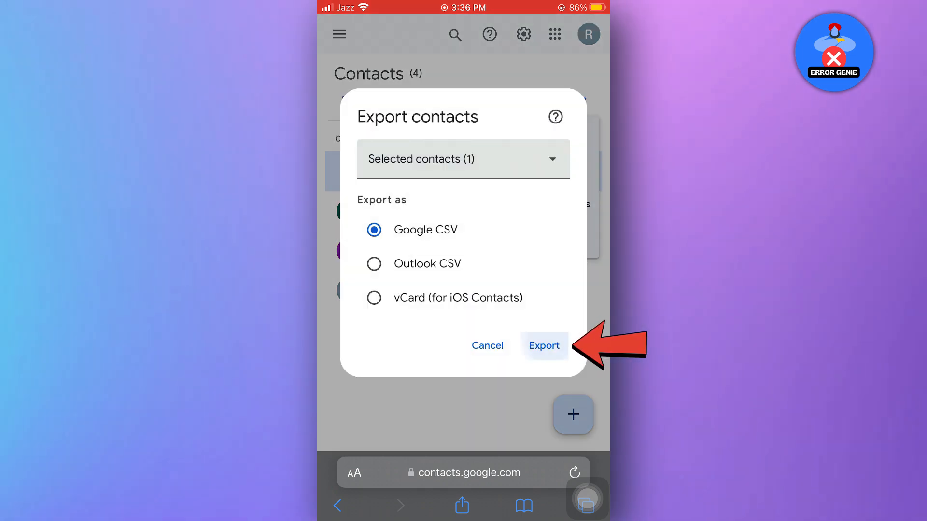
click(543, 346)
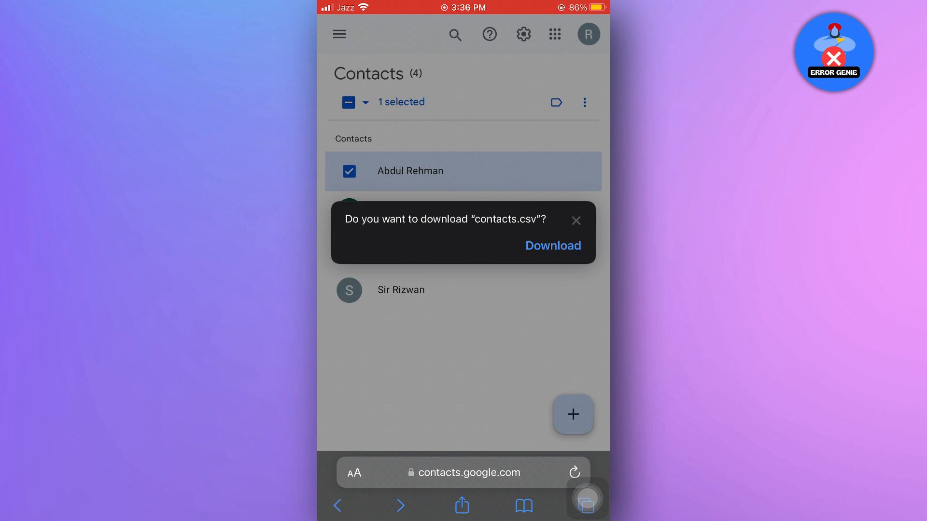
Download contacts.csv and open it from Safari's downloads list
click(552, 245)
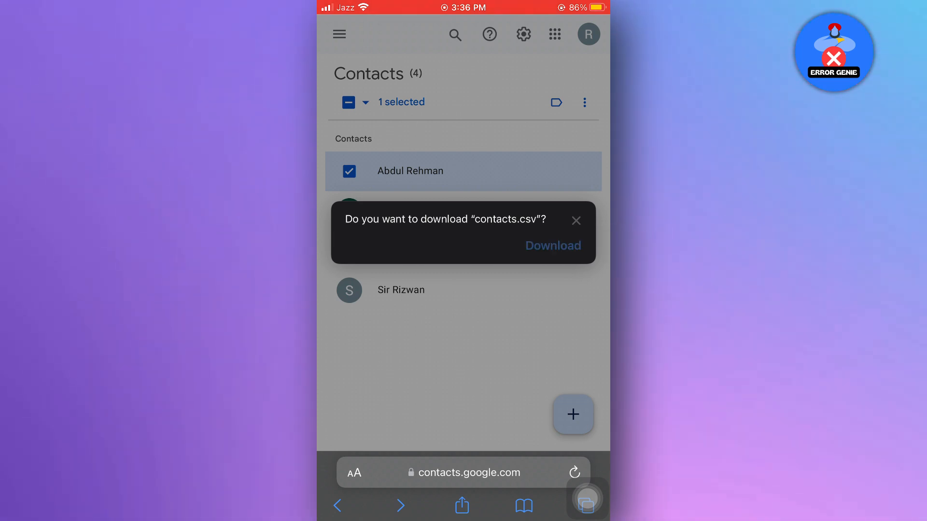
click(552, 245)
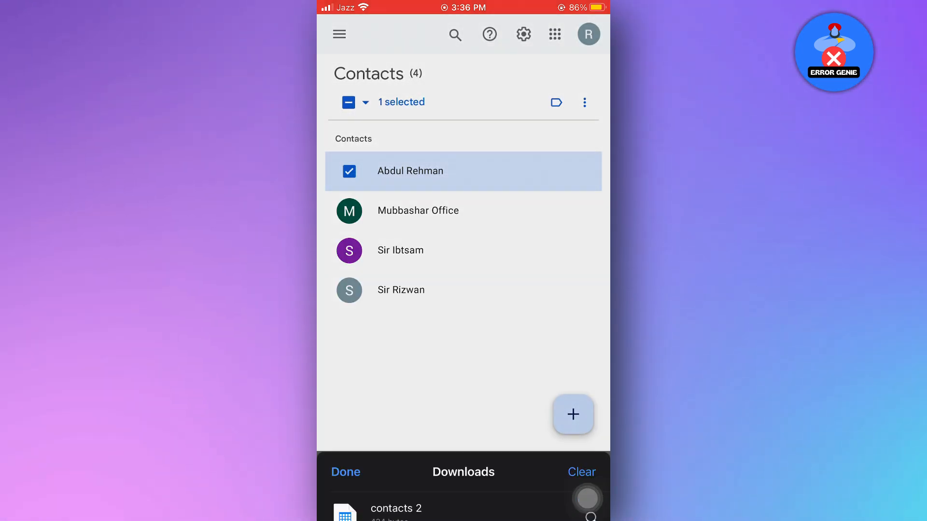
click(396, 508)
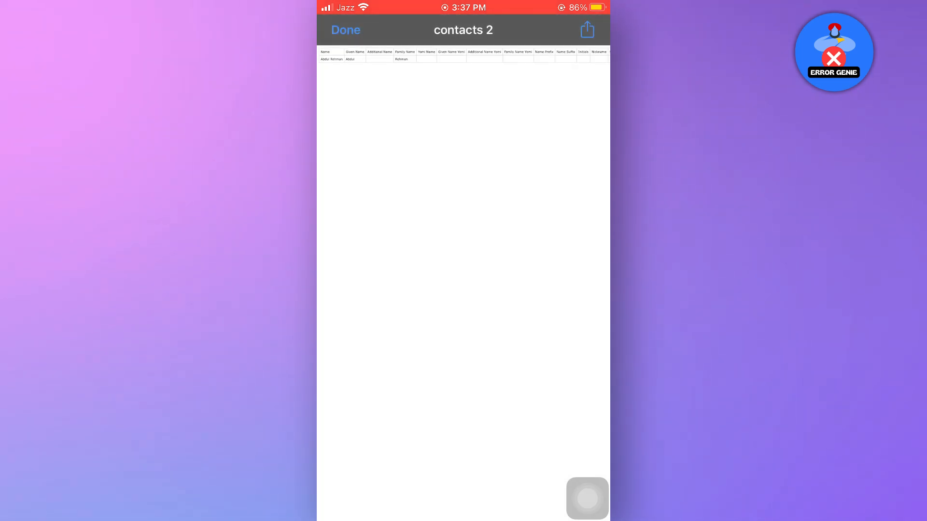